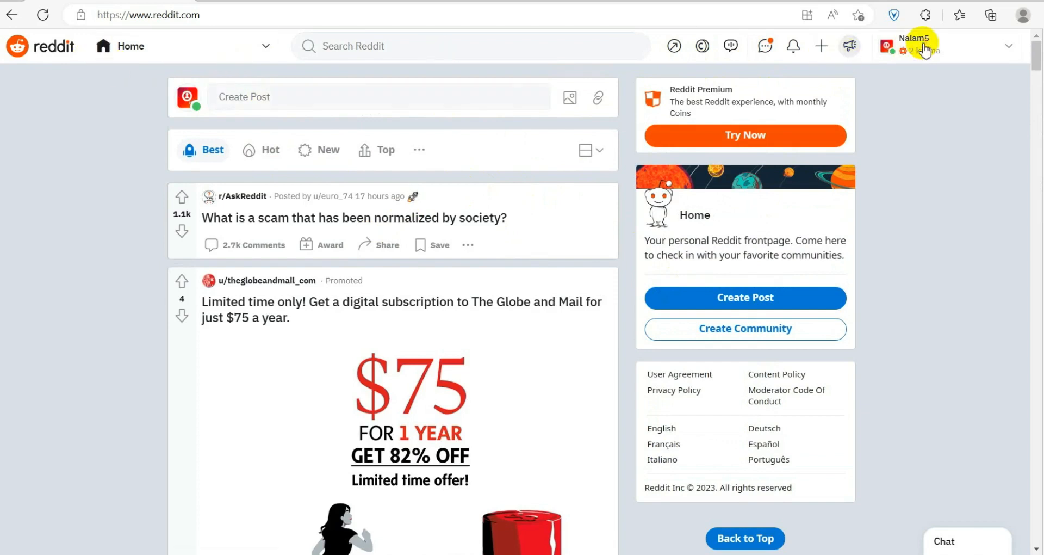
Leave the Reddit home feed for a new empty browser tab
left_click(911, 41)
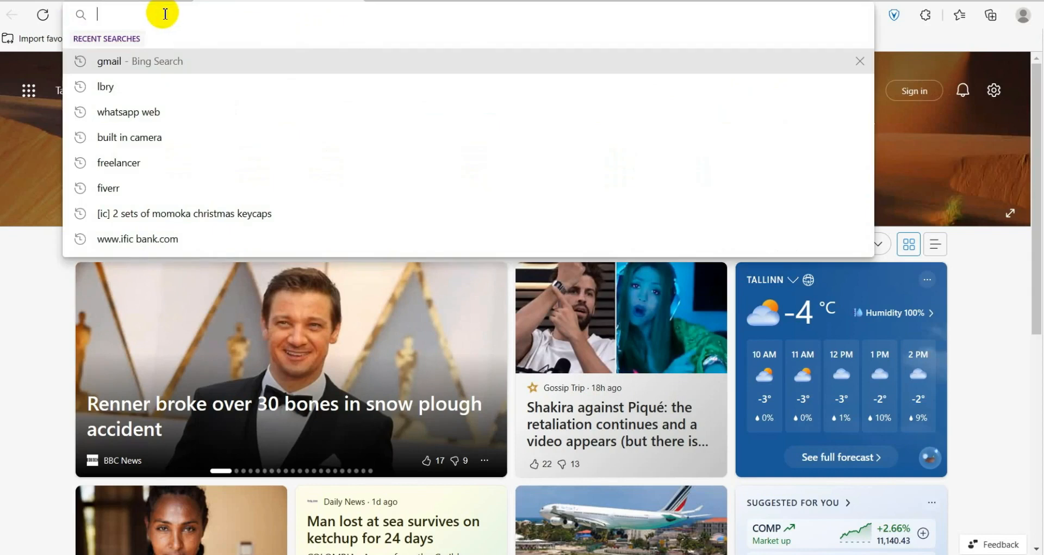
type("https://cable.ayra.ch/reddit/")
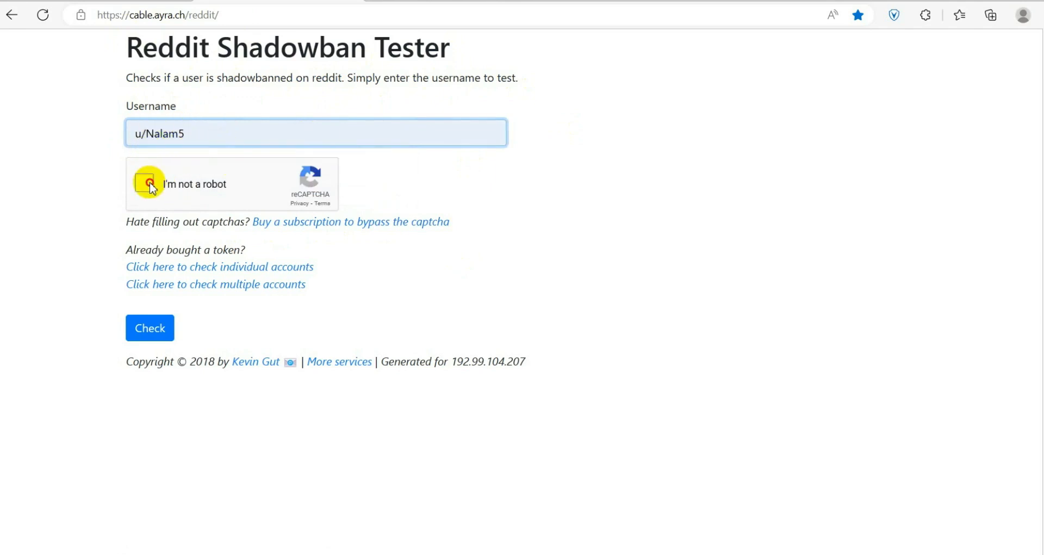
Pass the 'I'm not a robot' captcha by selecting the traffic light squares and verifying
left_click(147, 183)
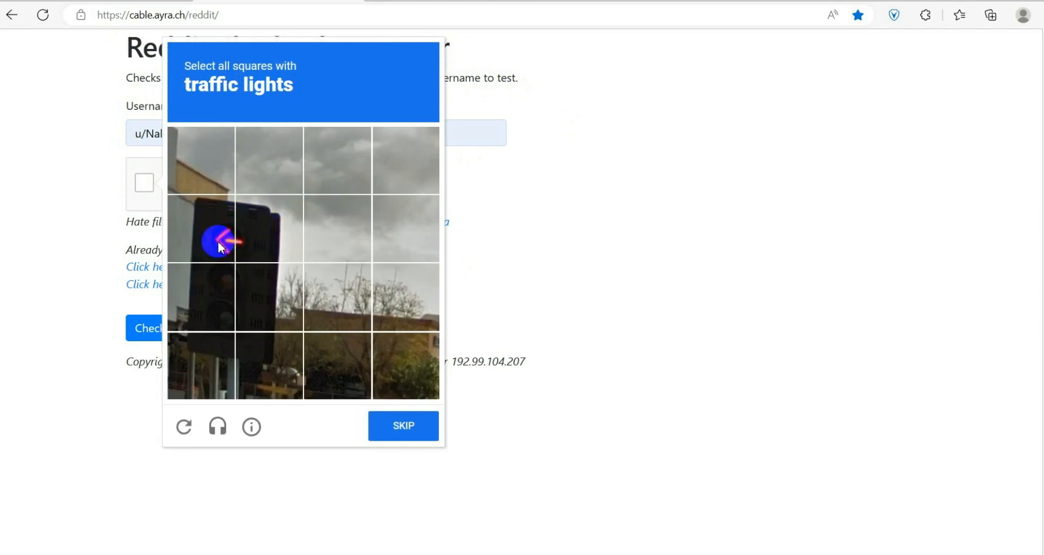
left_click(201, 227)
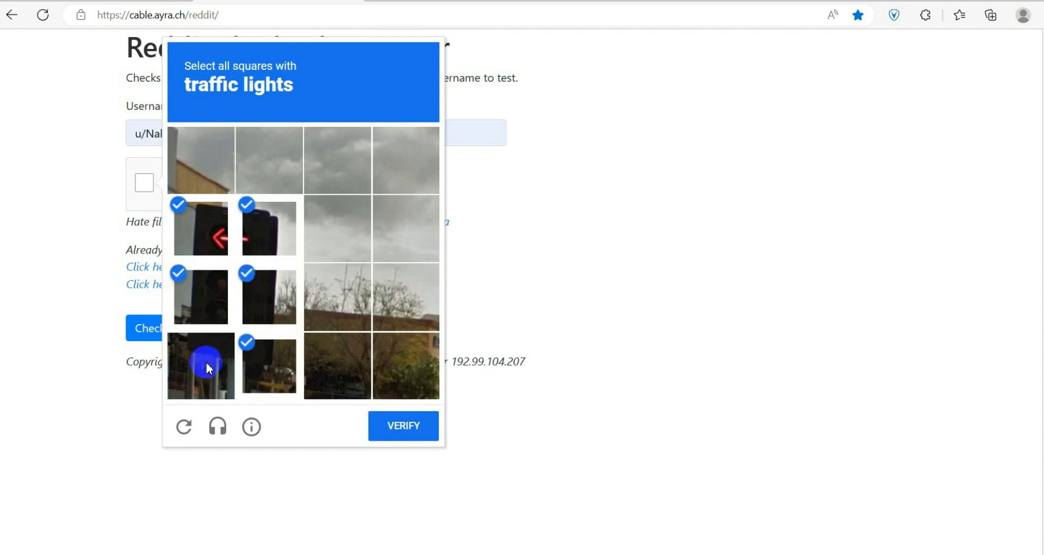
left_click(403, 426)
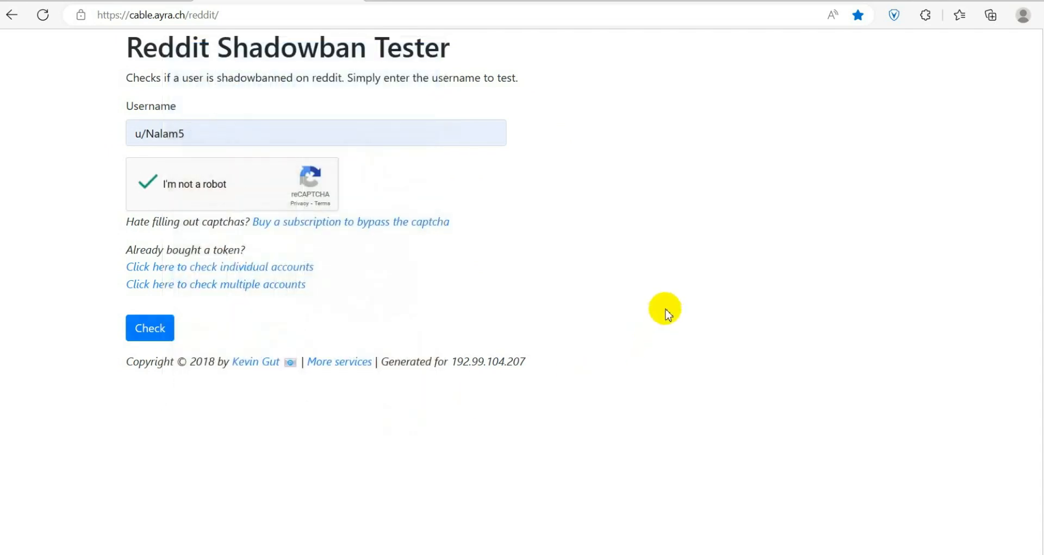
mouse_move(179, 272)
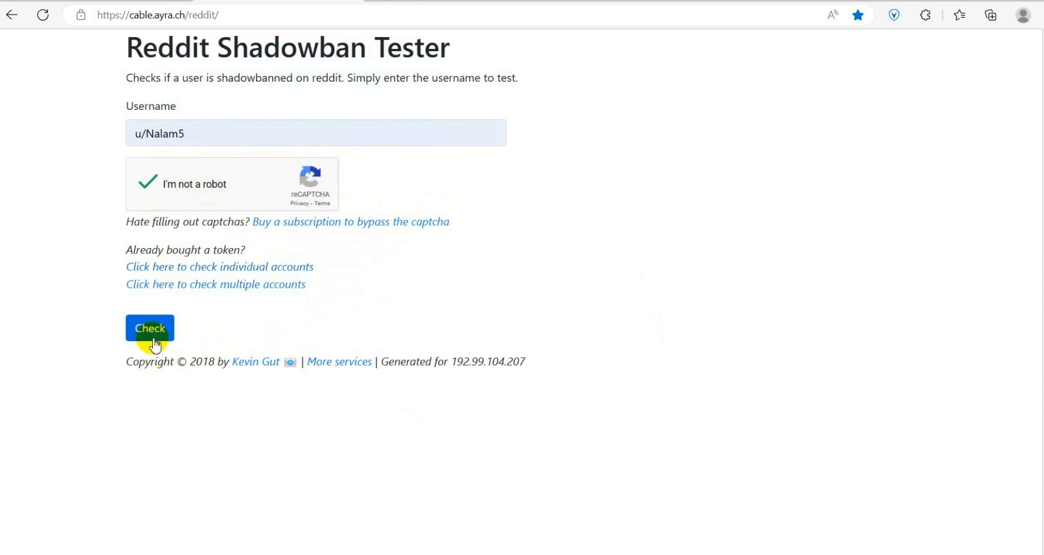
left_click(149, 327)
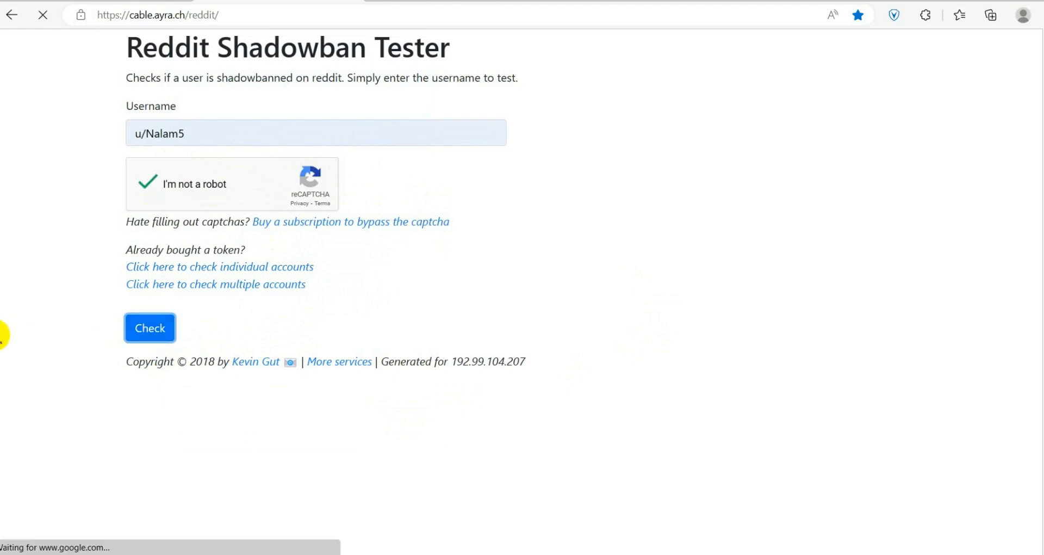
left_click(149, 328)
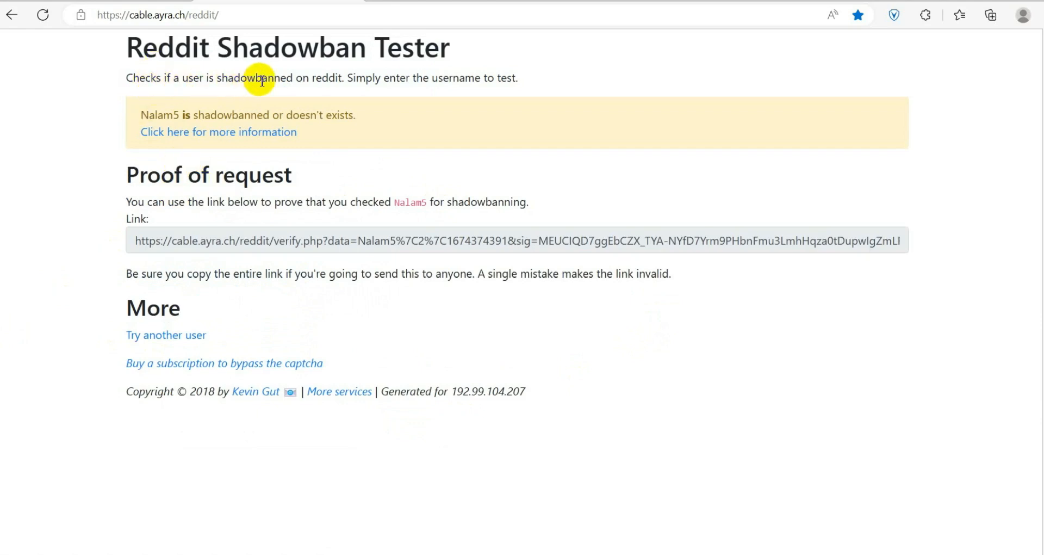
mouse_move(165, 123)
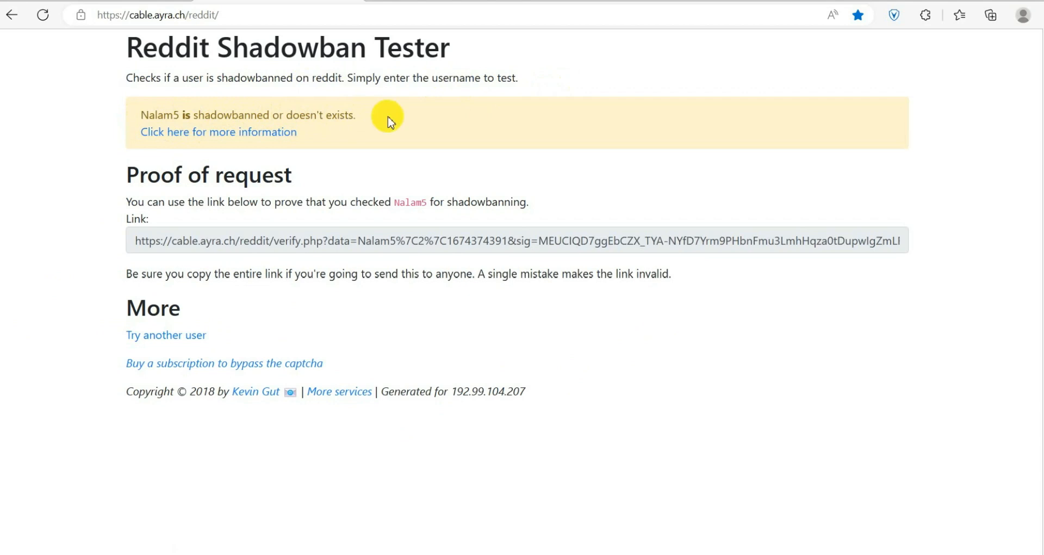
mouse_move(633, 293)
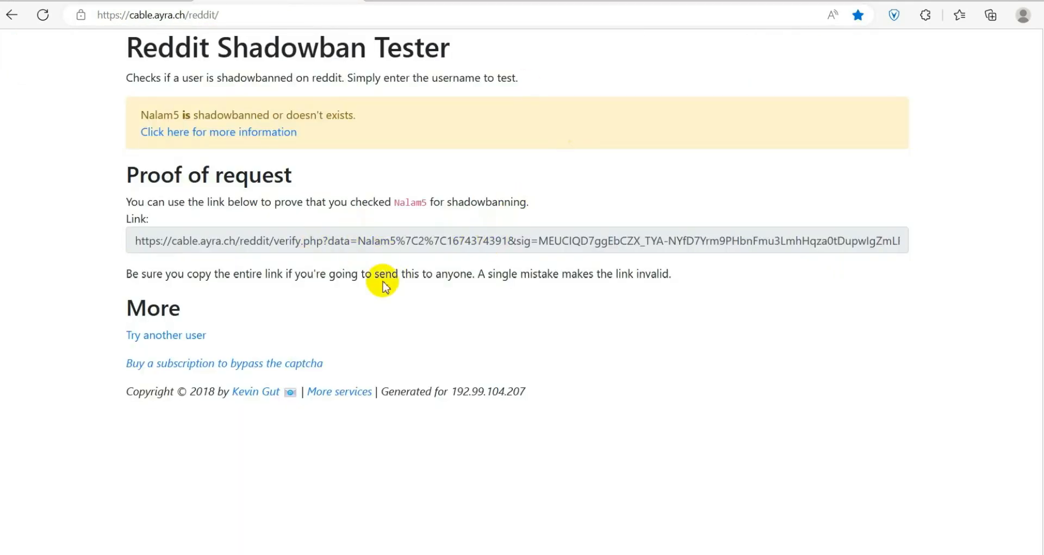
mouse_move(189, 232)
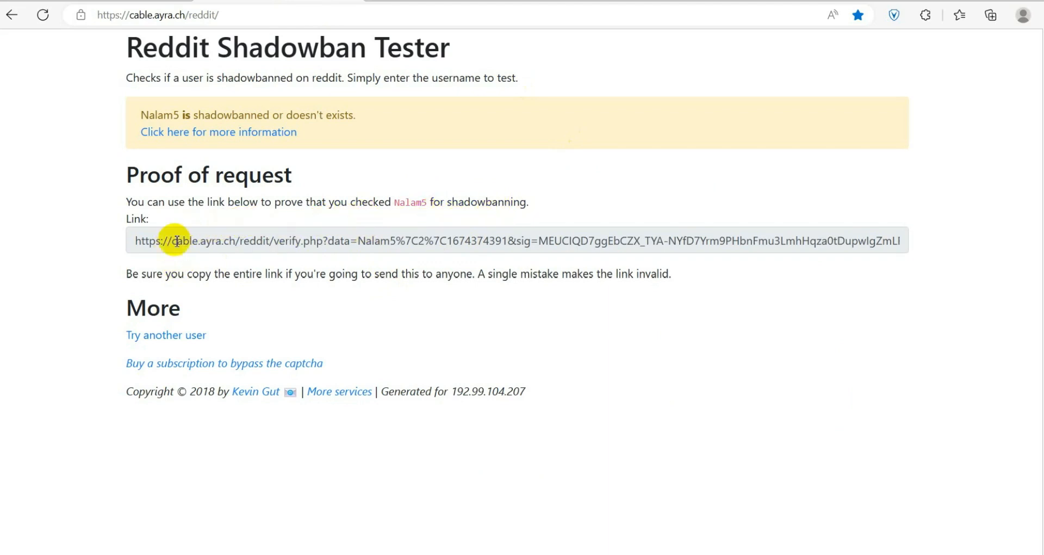
mouse_move(202, 209)
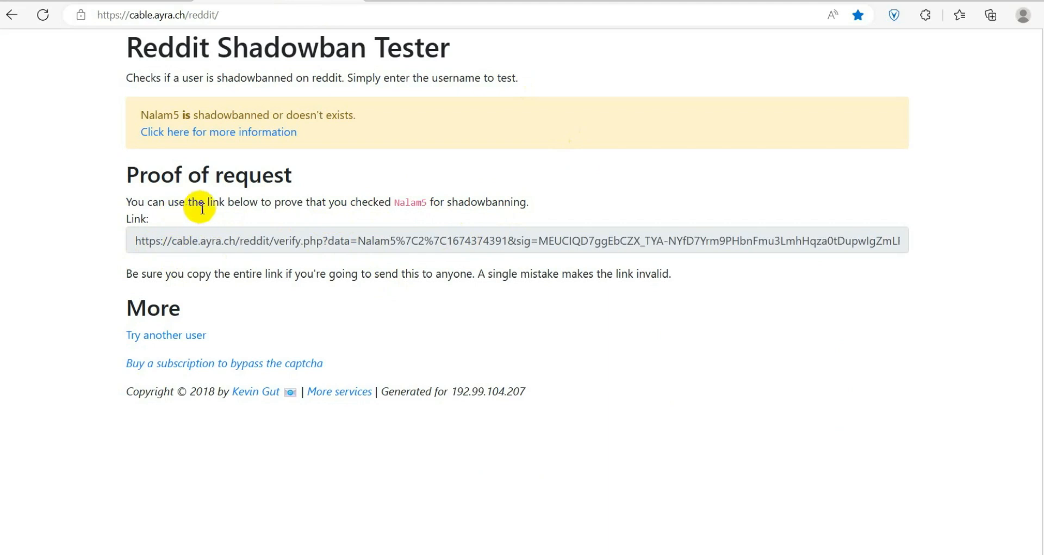